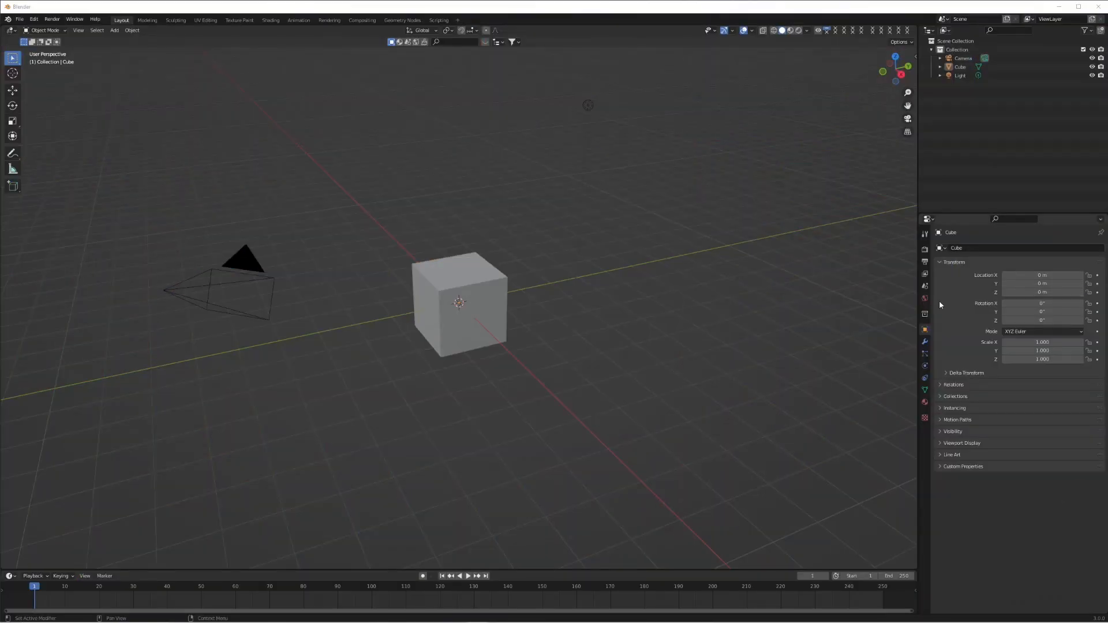
# Delete the default cube, glance at the Geometry Nodes workspace, and return to Layout
pyautogui.click(459, 303)
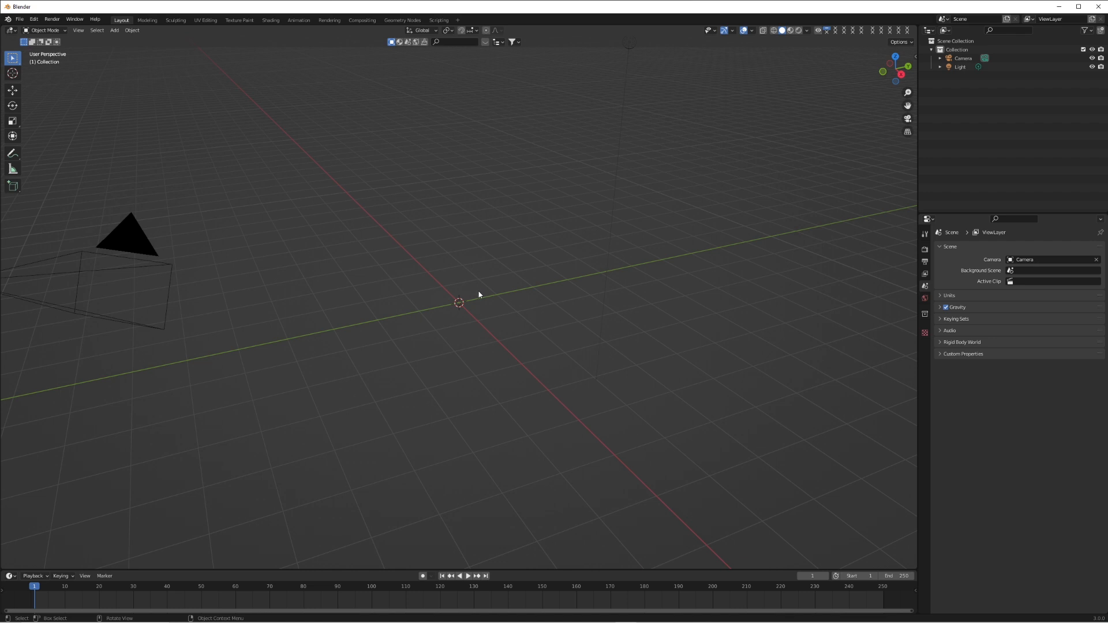
pyautogui.moveTo(478, 291)
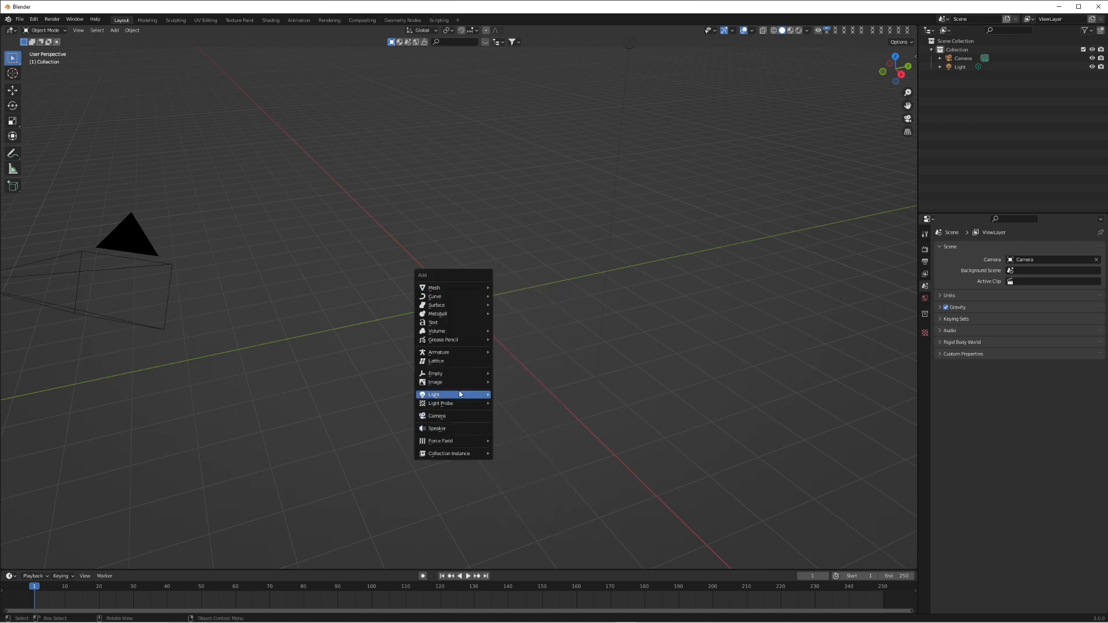
pyautogui.moveTo(436, 331)
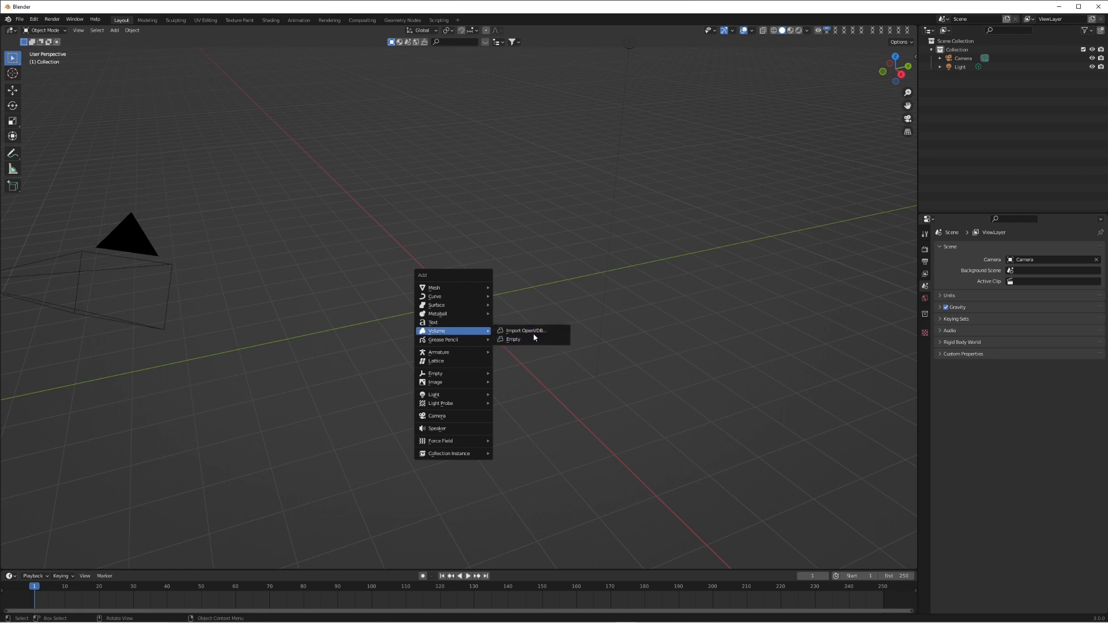
pyautogui.moveTo(437, 313)
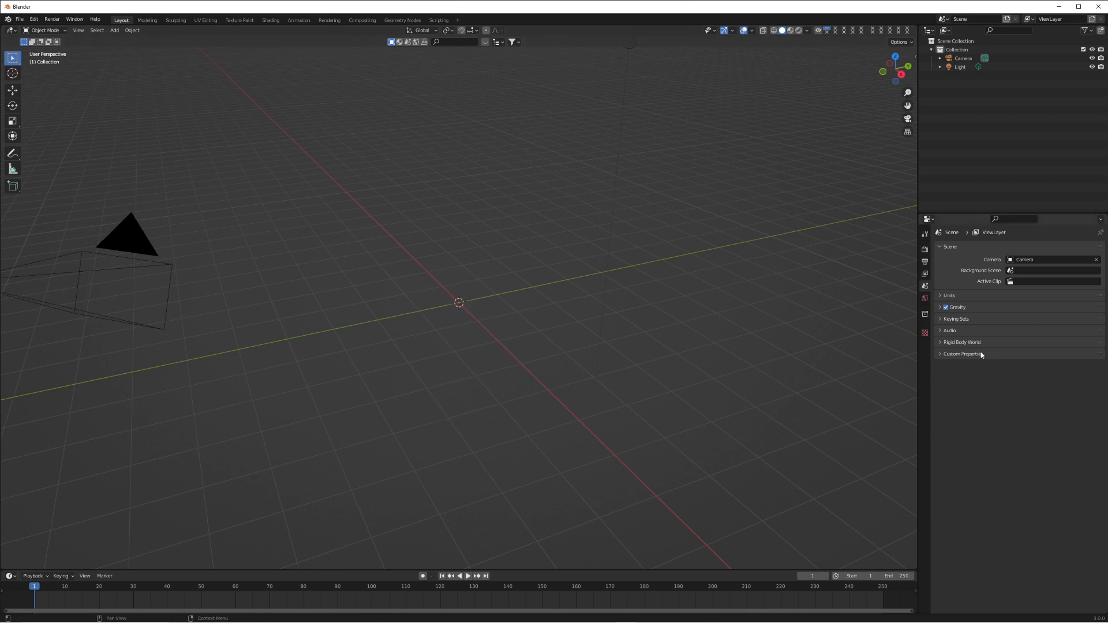
pyautogui.moveTo(558, 330)
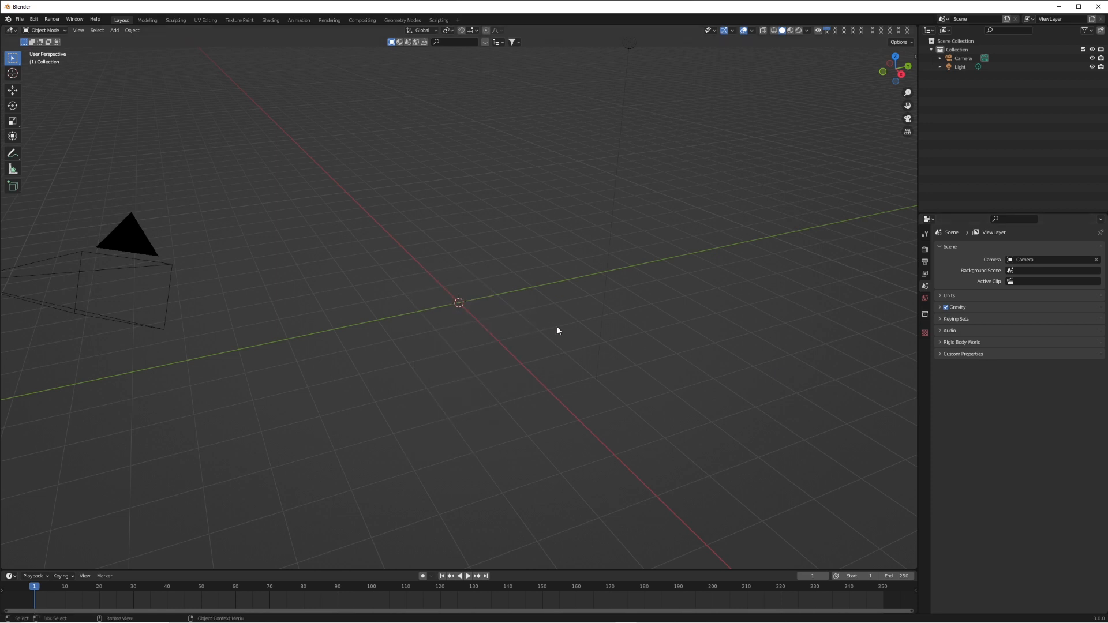
pyautogui.click(401, 20)
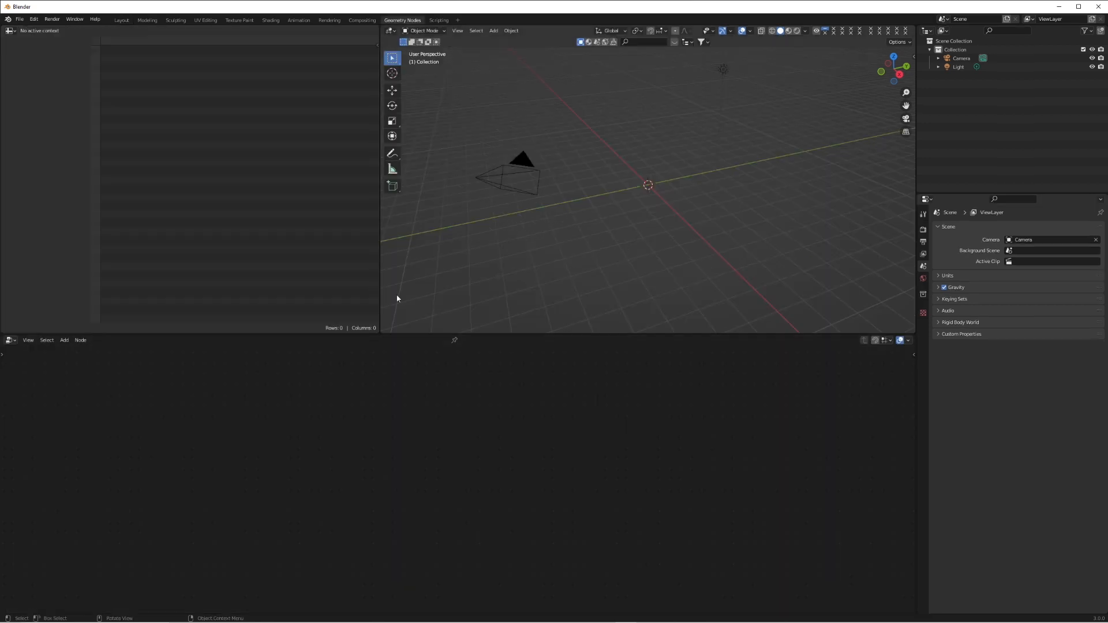
pyautogui.click(121, 20)
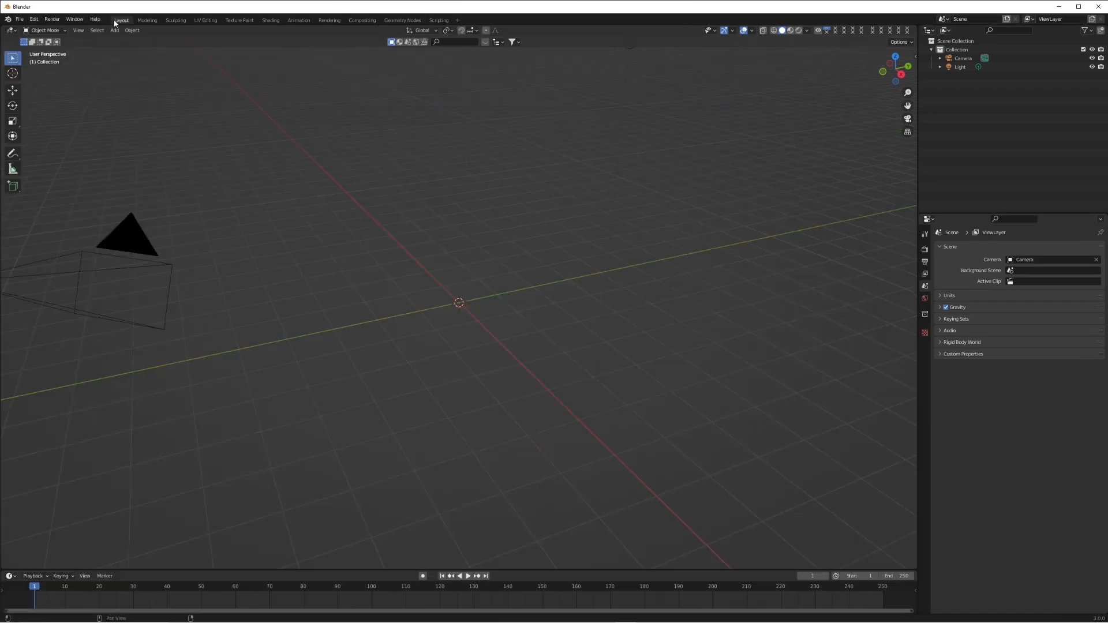
# Pick Dust_Explosion_8_1626_2K.mov from the Explosions folder for Images as Planes with premultiplied alpha
pyautogui.click(270, 20)
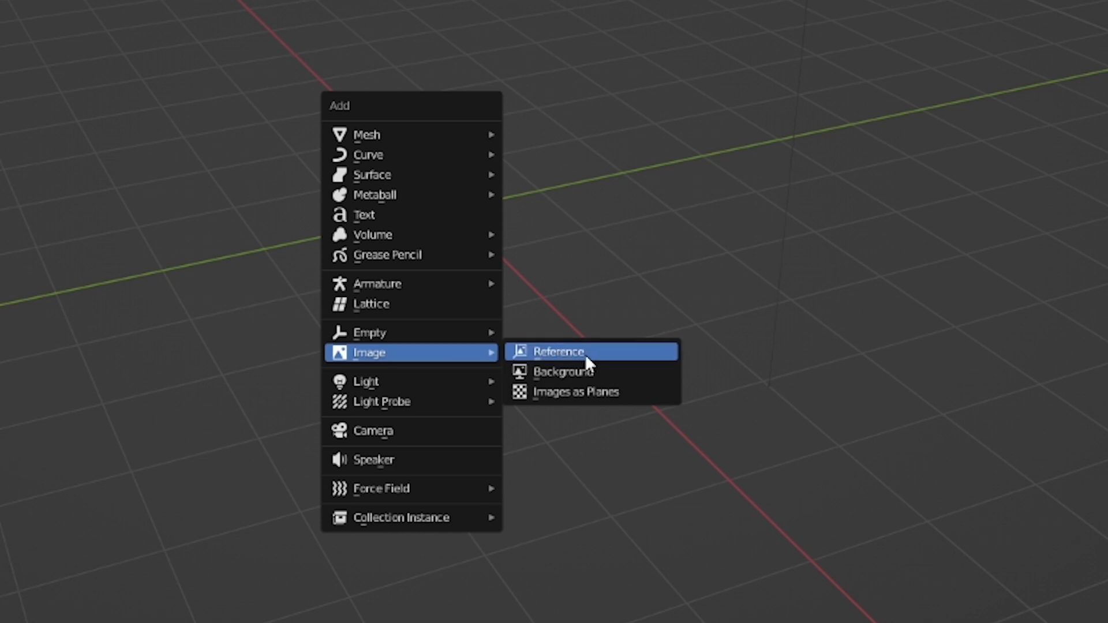
pyautogui.click(574, 391)
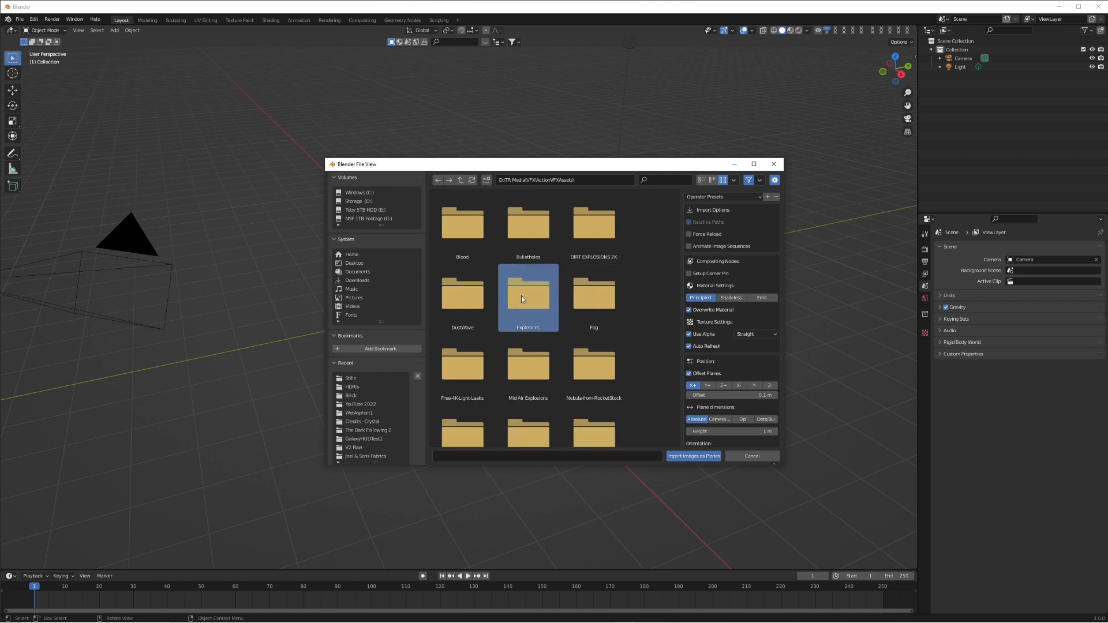
pyautogui.doubleClick(527, 296)
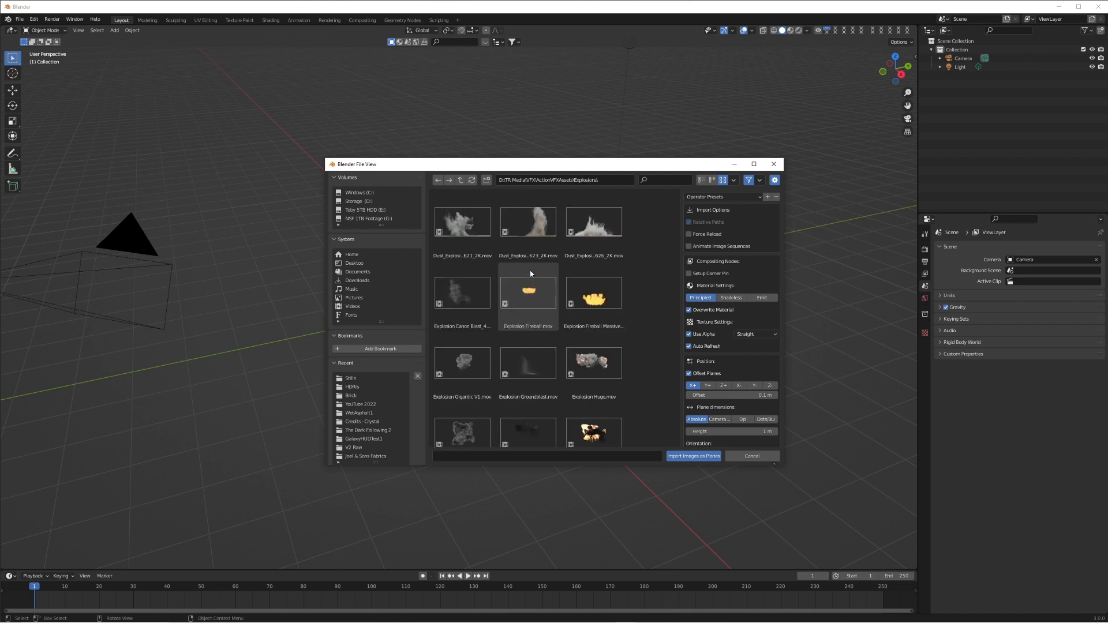
pyautogui.click(593, 222)
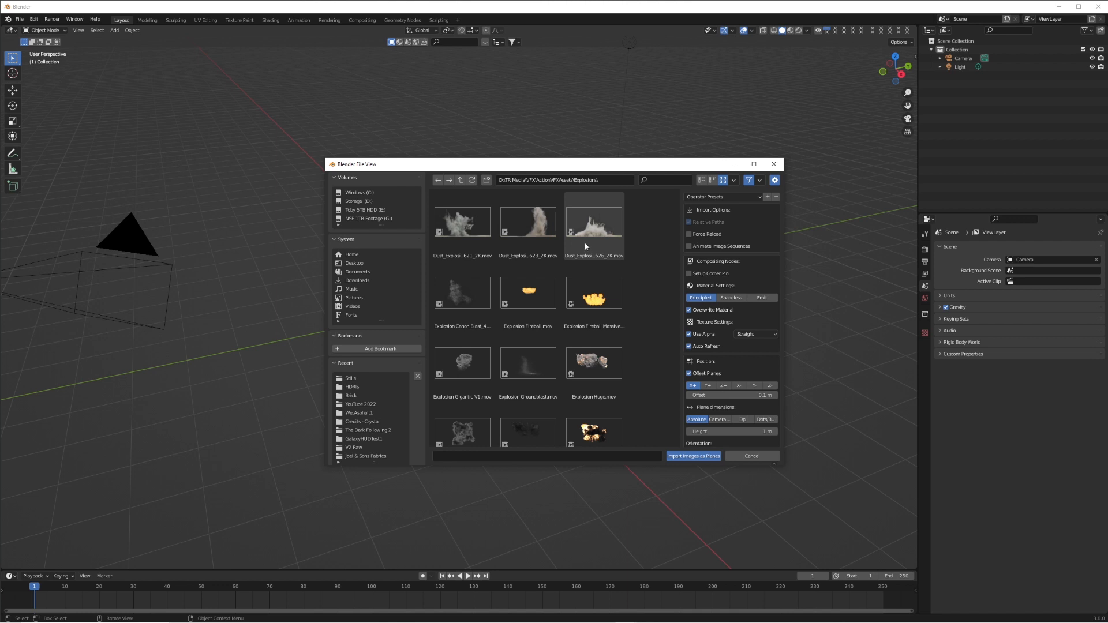
pyautogui.scroll(-3)
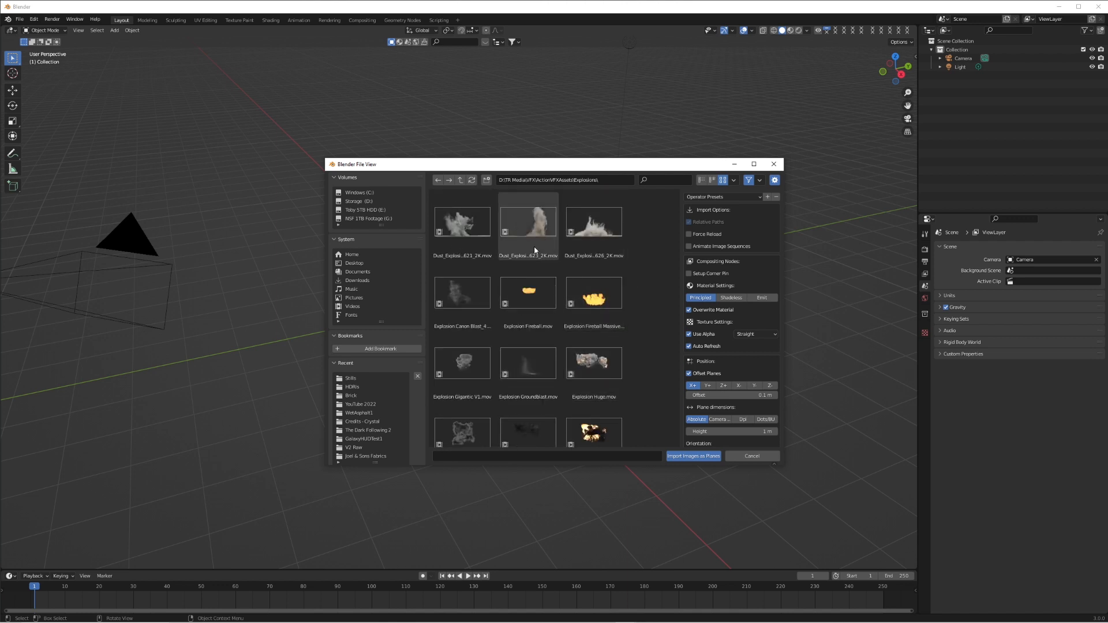
pyautogui.click(593, 222)
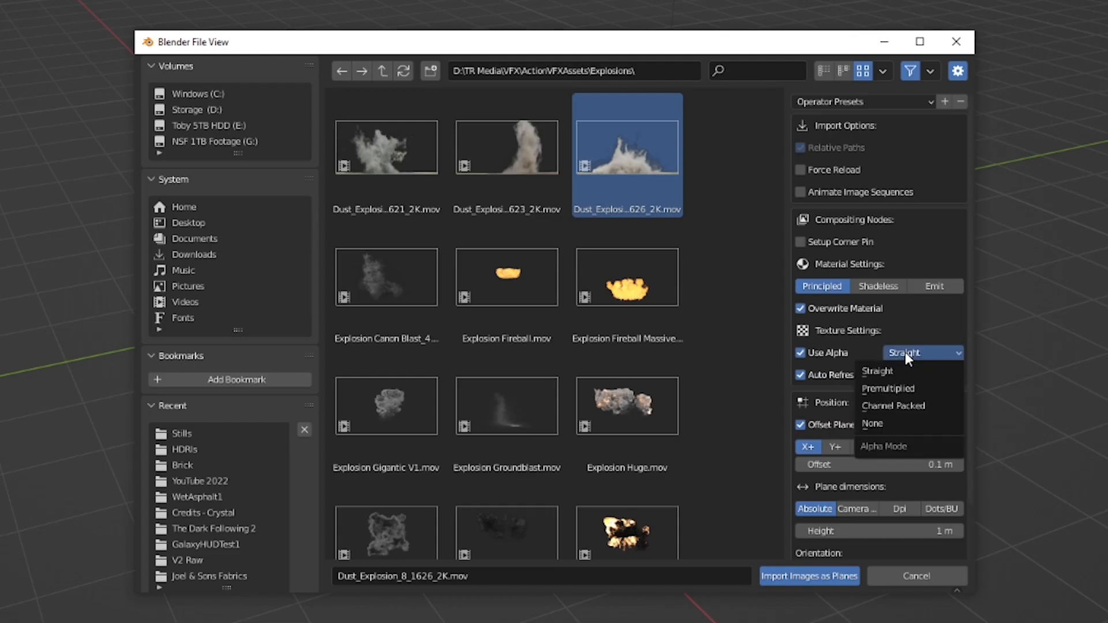
pyautogui.moveTo(908, 388)
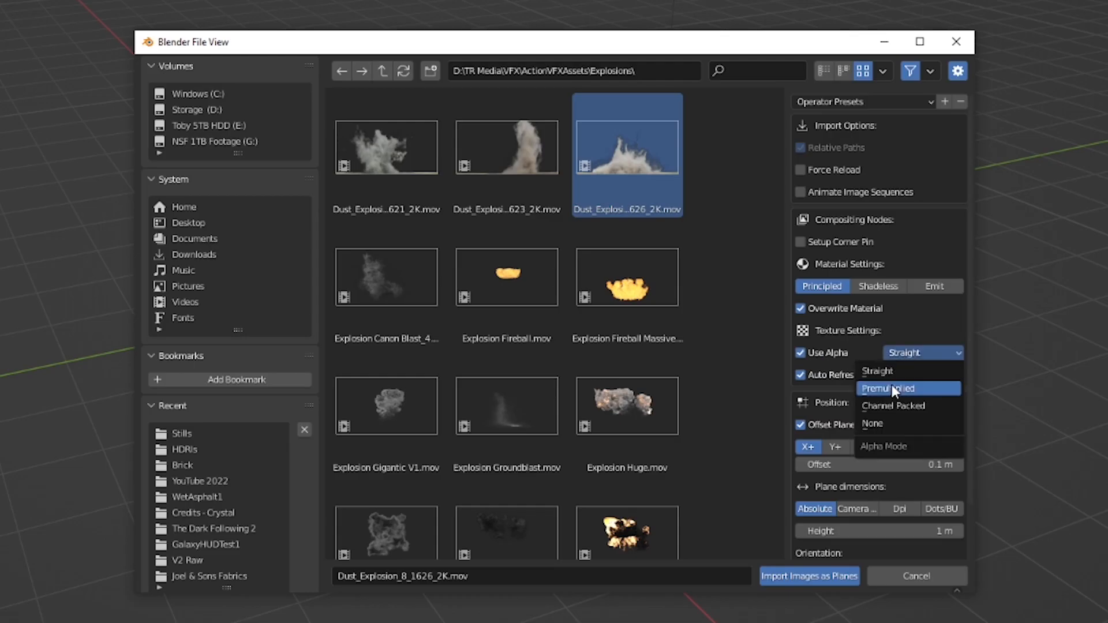
pyautogui.click(886, 389)
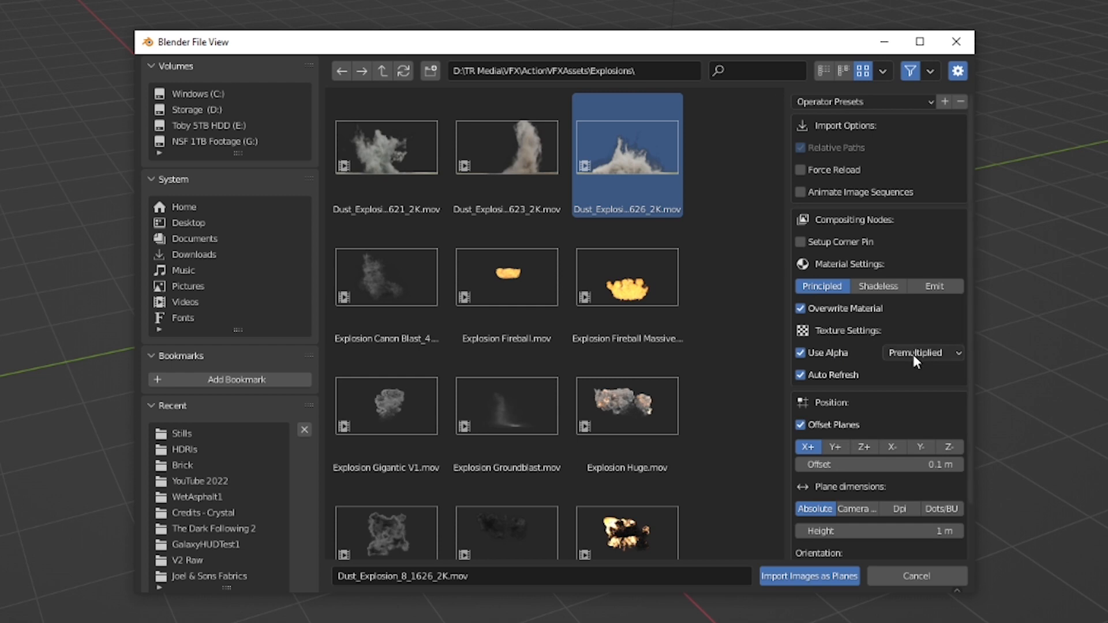
# Import the dust explosion plane, play it back, scale it by 10 and raise it above the ground
pyautogui.click(808, 576)
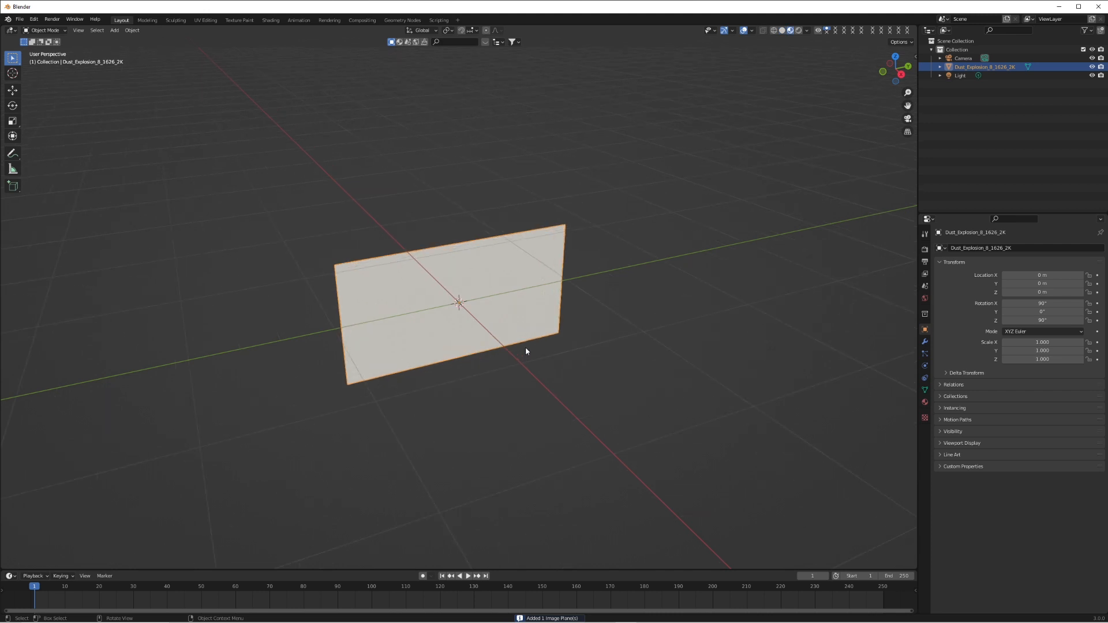
pyautogui.click(464, 575)
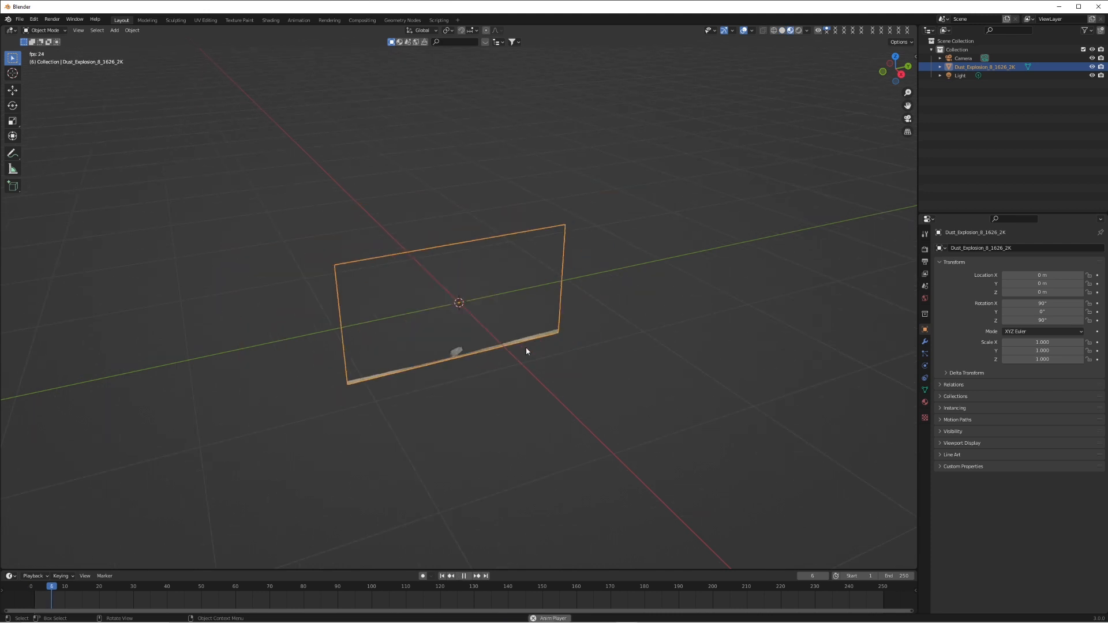
pyautogui.click(463, 574)
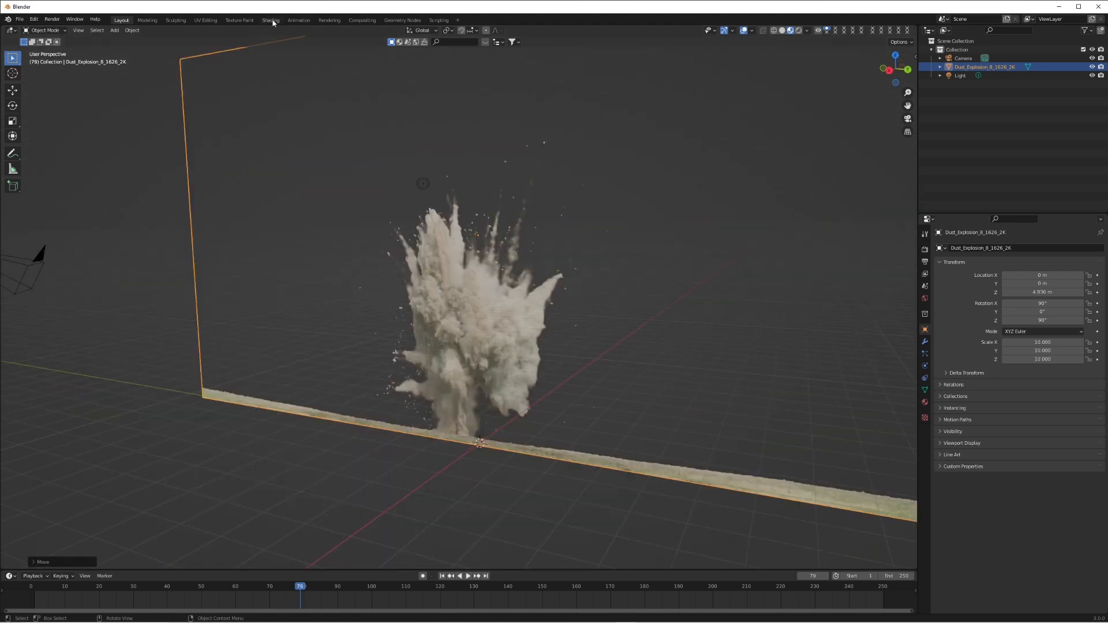
pyautogui.click(270, 20)
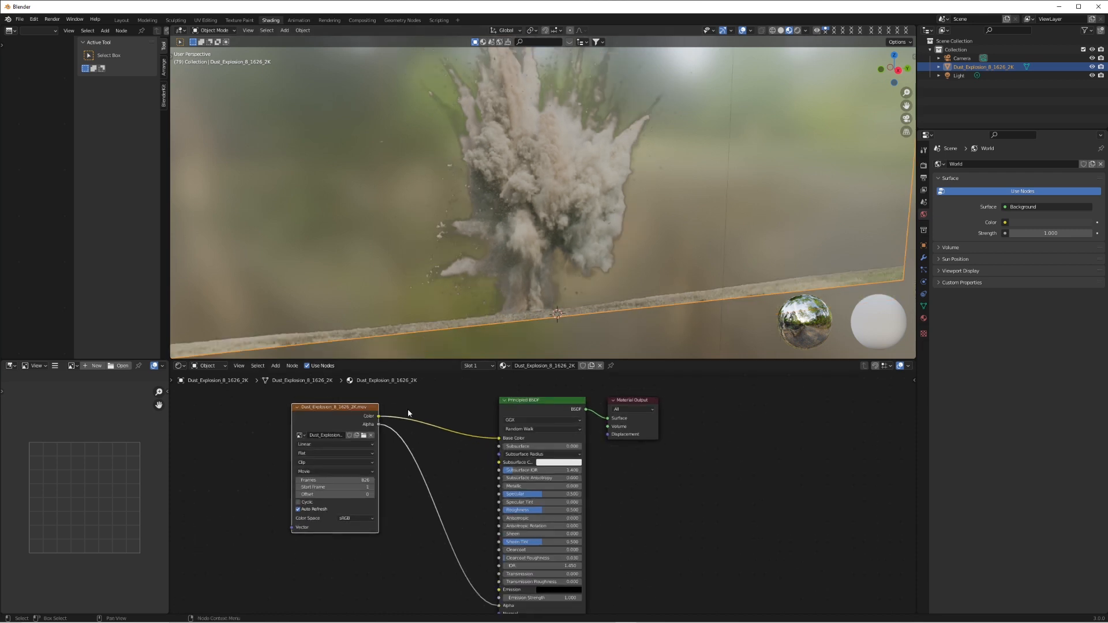
# Edge-slide one edge of the dust explosion plane in Edit Mode to reshape it
pyautogui.moveTo(332, 407); pyautogui.dragTo(335, 404)
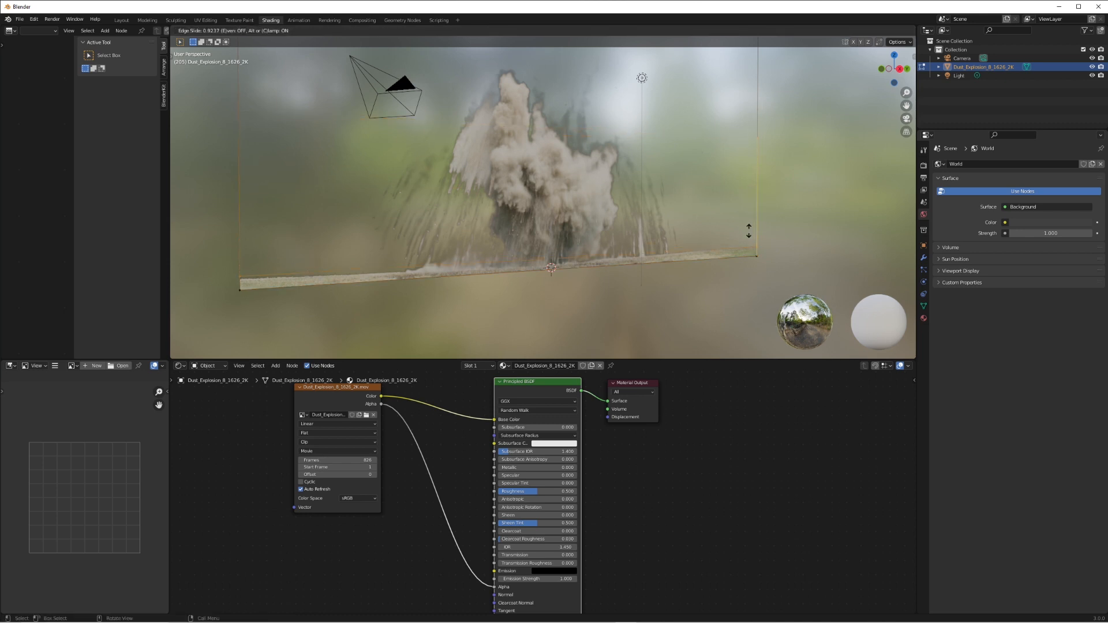
pyautogui.press('Tab')
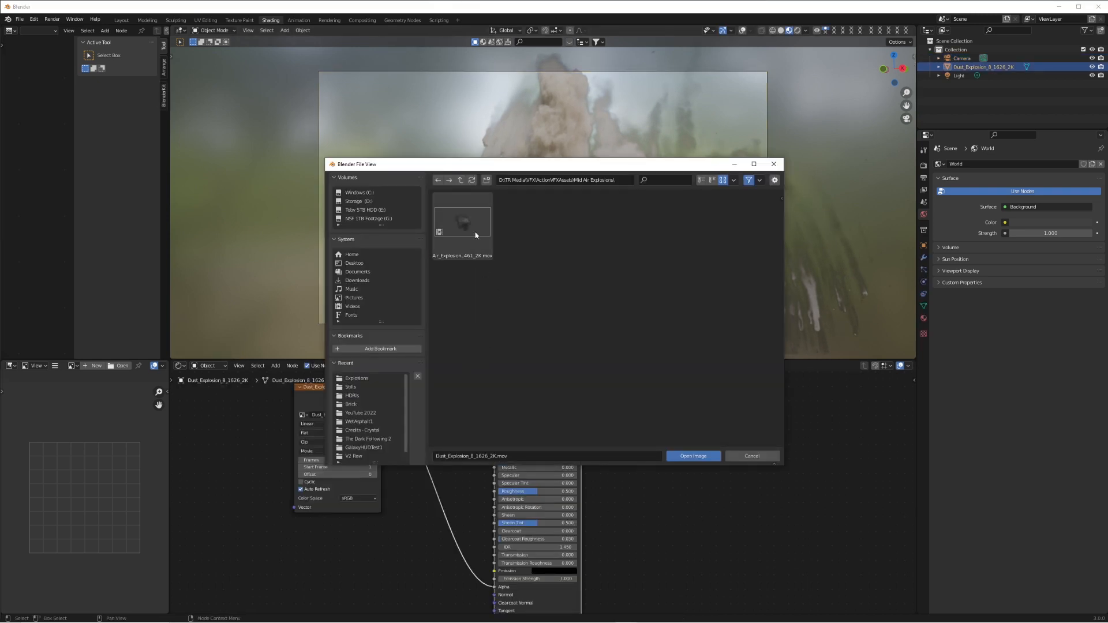
# Load Air_Explosion_13_2461_2K.mov into the Image Texture node and adjust its Frames and Offset timing
pyautogui.click(691, 456)
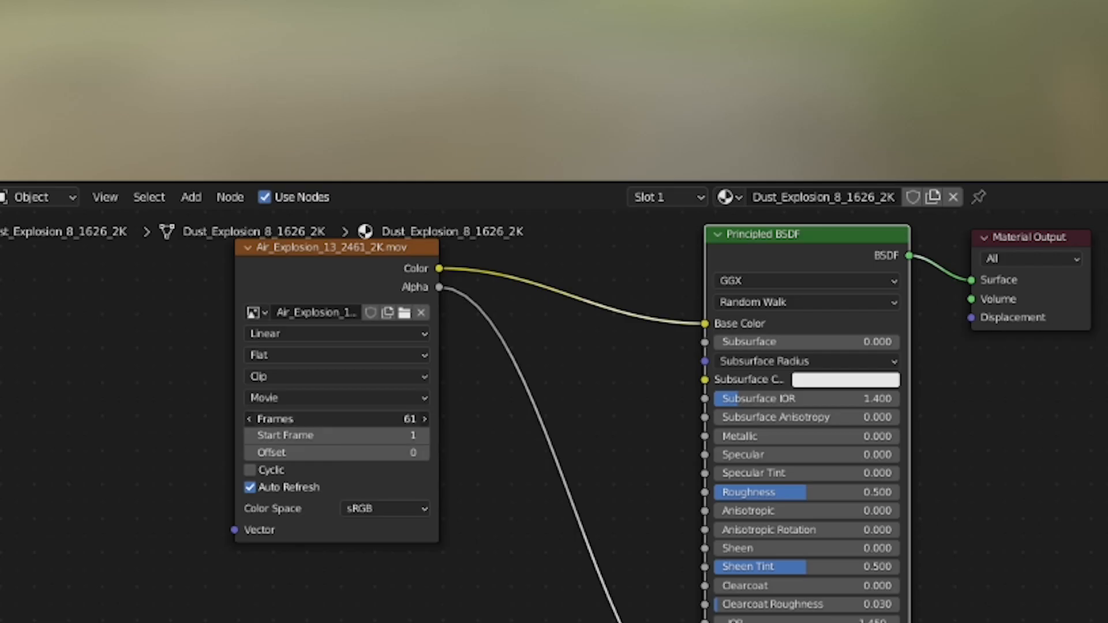
pyautogui.click(336, 418)
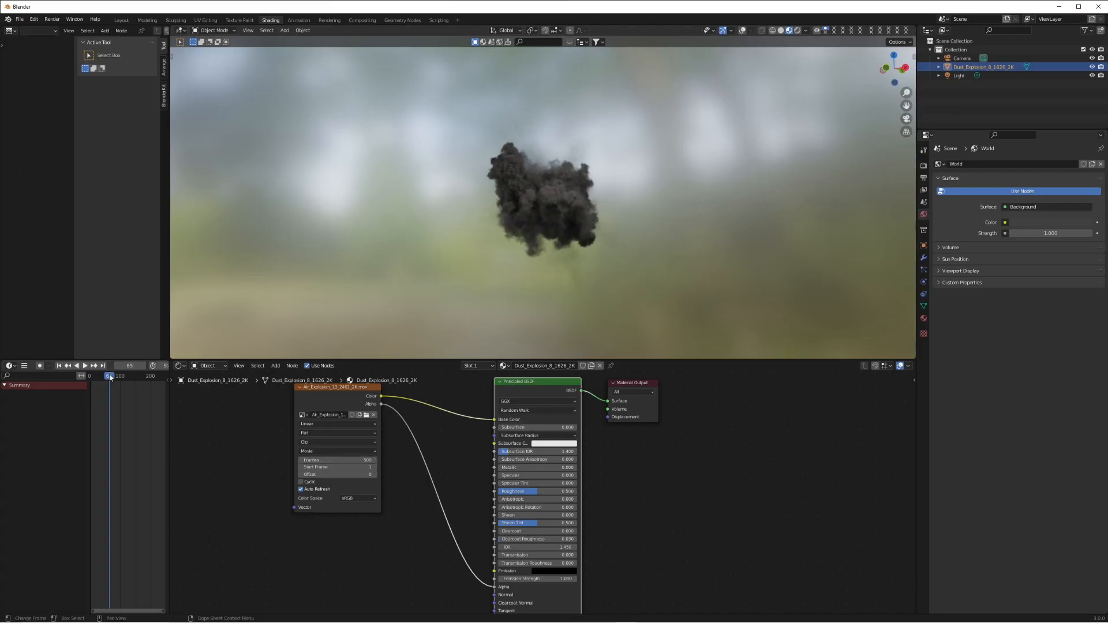
pyautogui.click(84, 366)
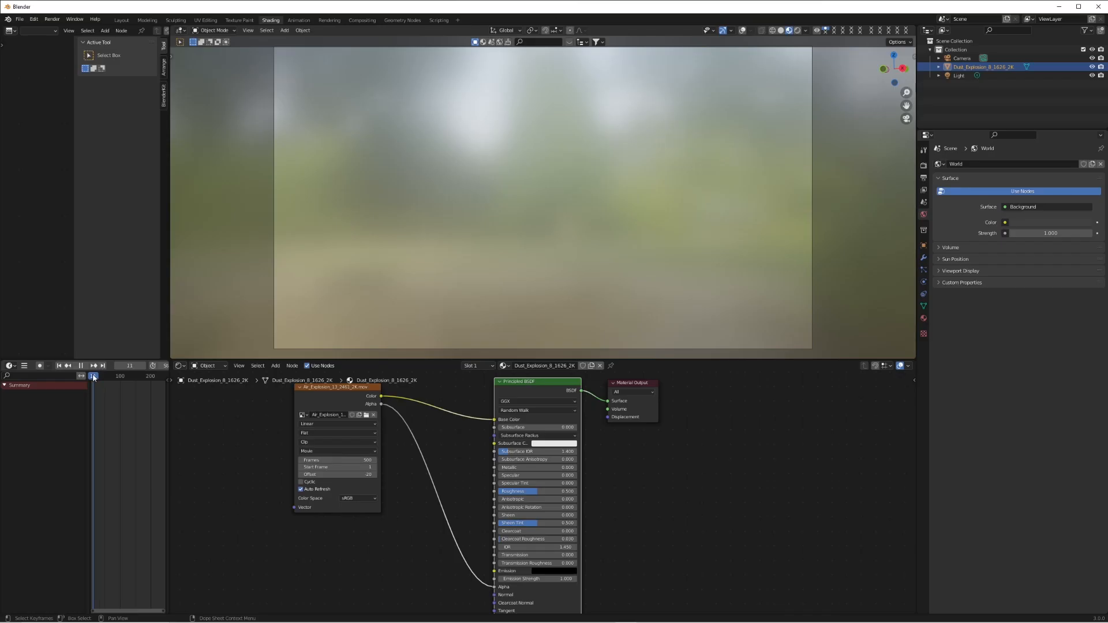
pyautogui.click(79, 366)
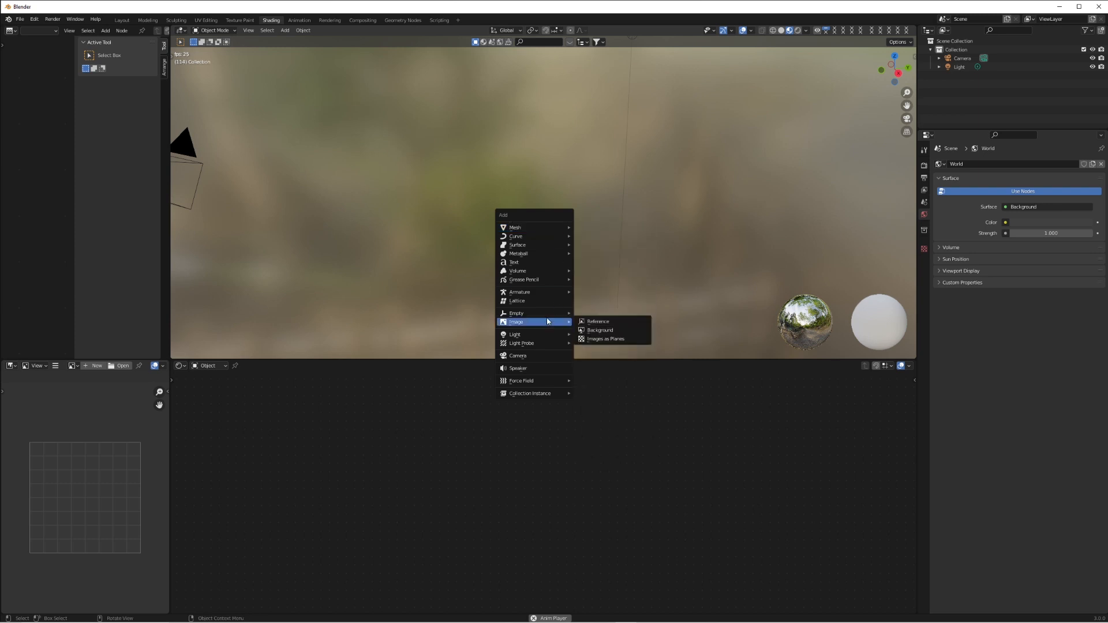
pyautogui.moveTo(612, 339)
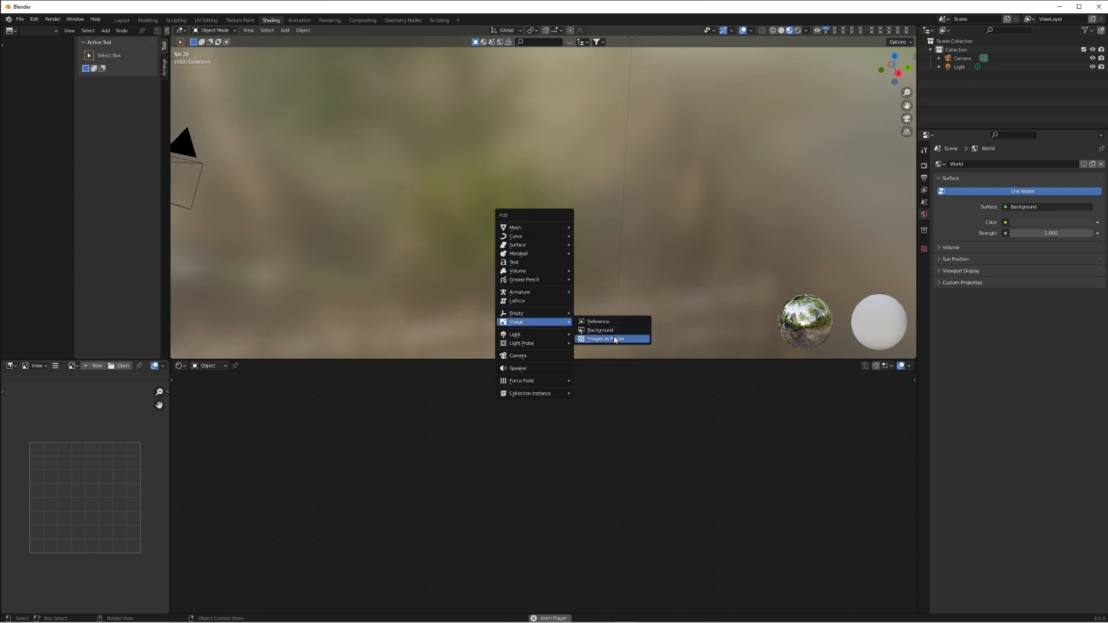
# Import the Lingering_Fog_14_1193_2K clip as an image plane
pyautogui.click(601, 338)
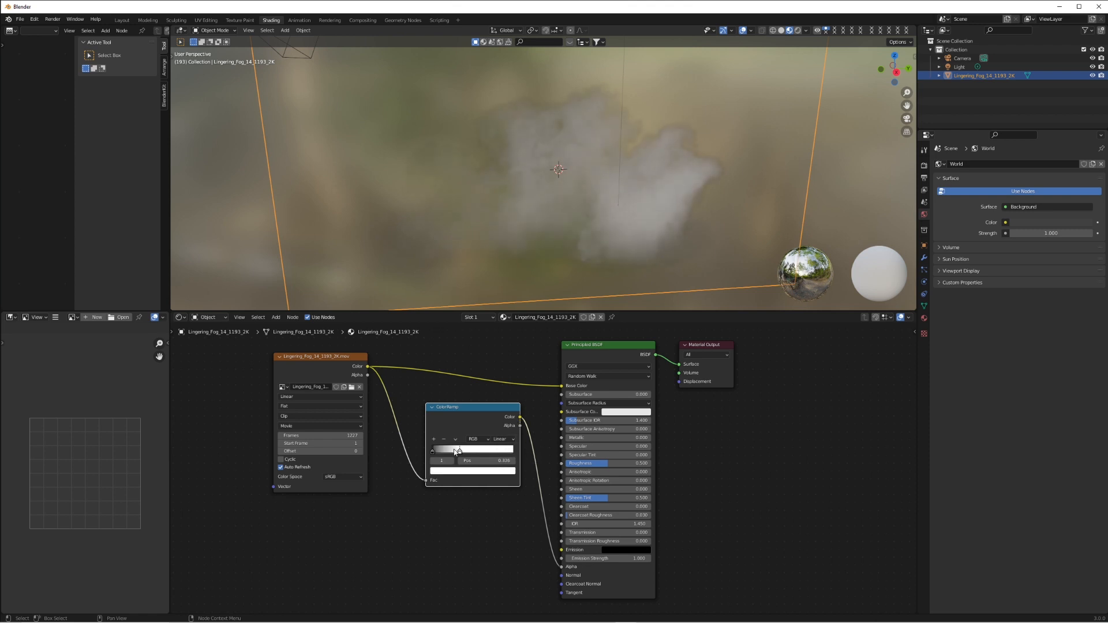
# Drag the ColorRamp stops feeding Alpha so the fog shows with soft, see-through edges
pyautogui.moveTo(455, 452); pyautogui.dragTo(442, 451)
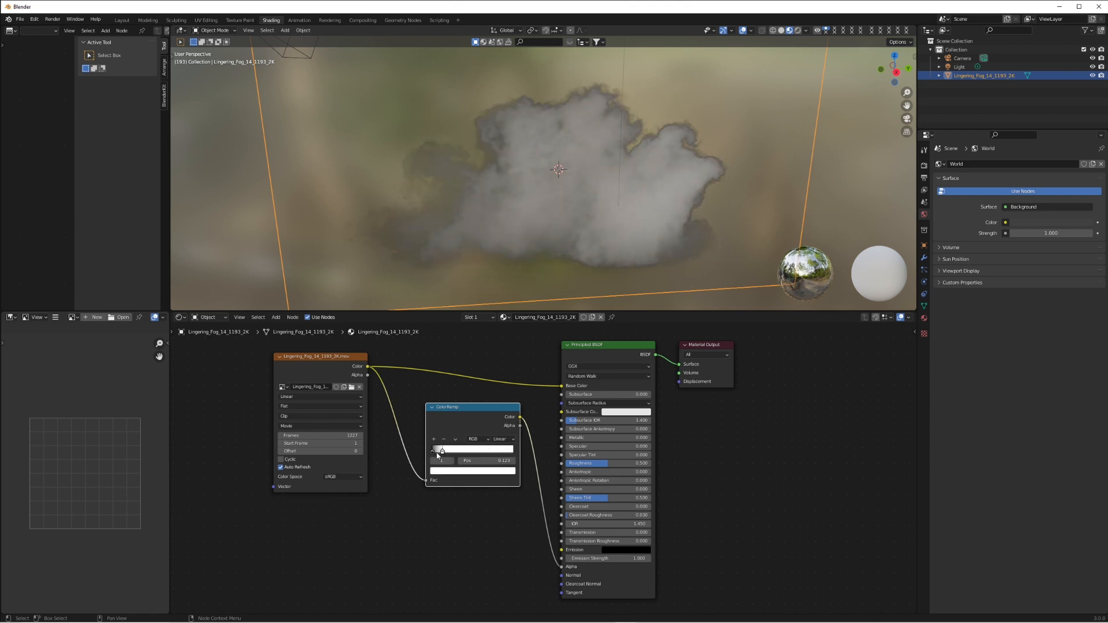
pyautogui.moveTo(442, 451); pyautogui.dragTo(436, 451)
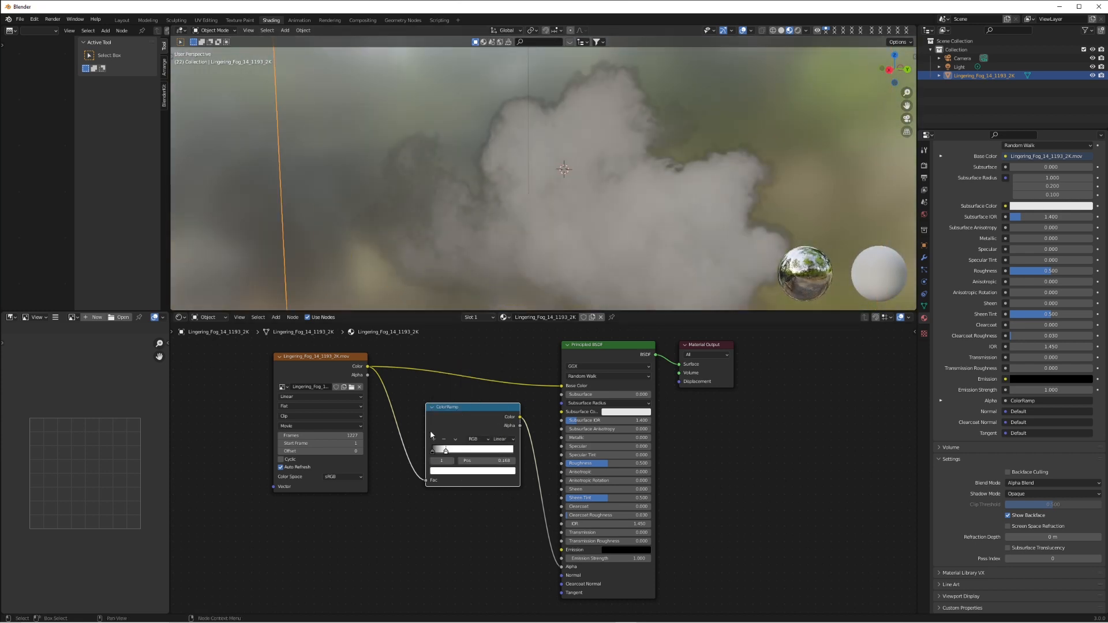
pyautogui.moveTo(446, 451); pyautogui.dragTo(453, 450)
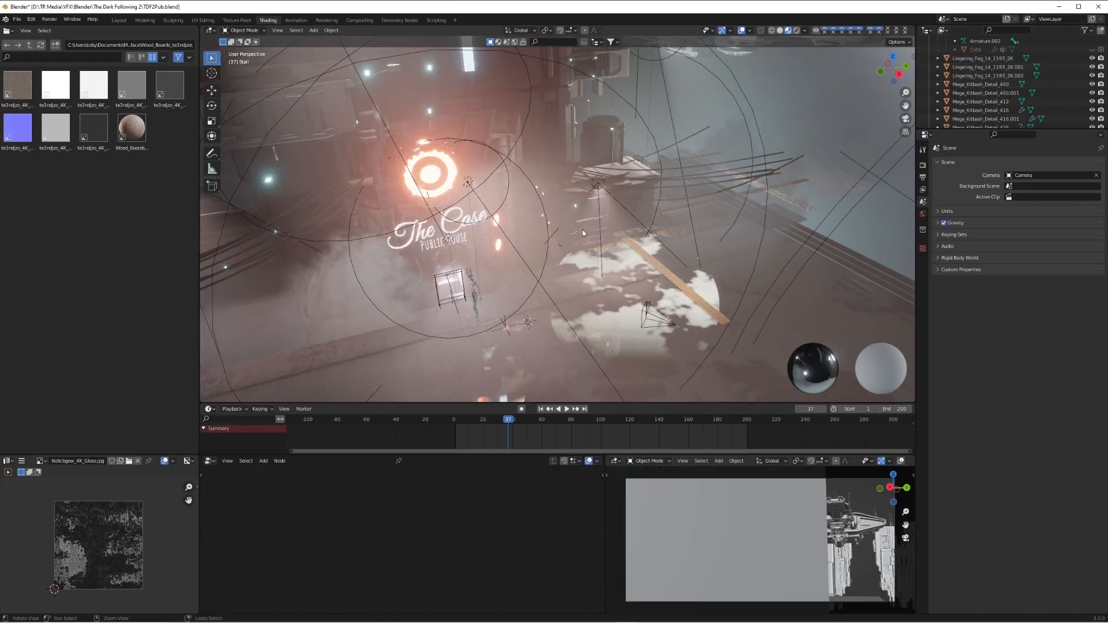
# Orbit and fly through the Dark Following street scene and play the timeline to watch the fog planes drift
pyautogui.moveTo(582, 232); pyautogui.dragTo(457, 213)
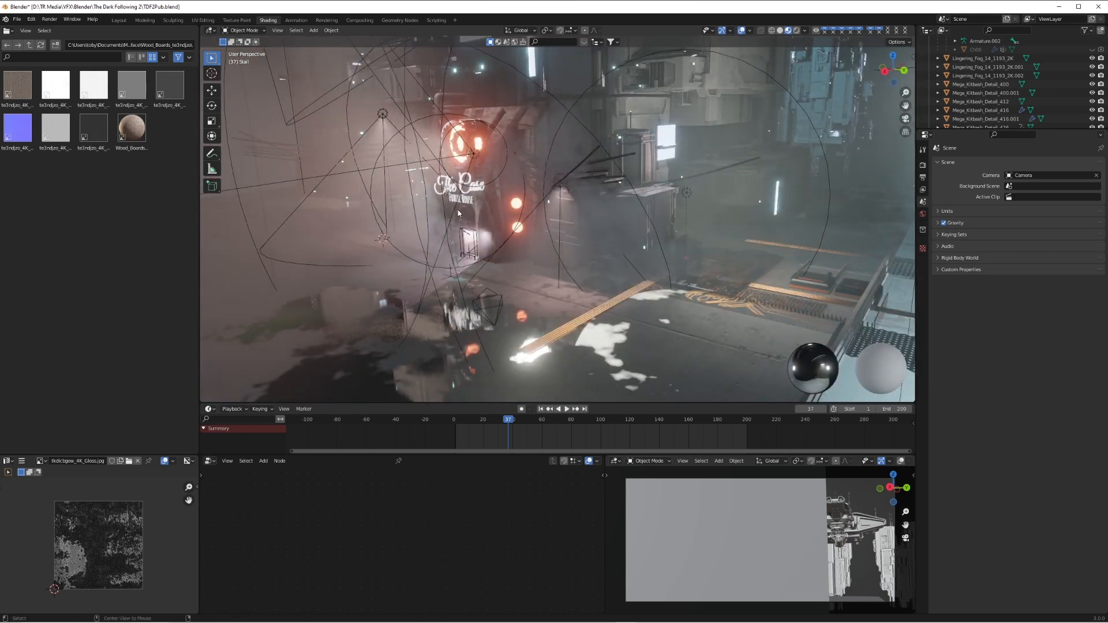
pyautogui.click(558, 409)
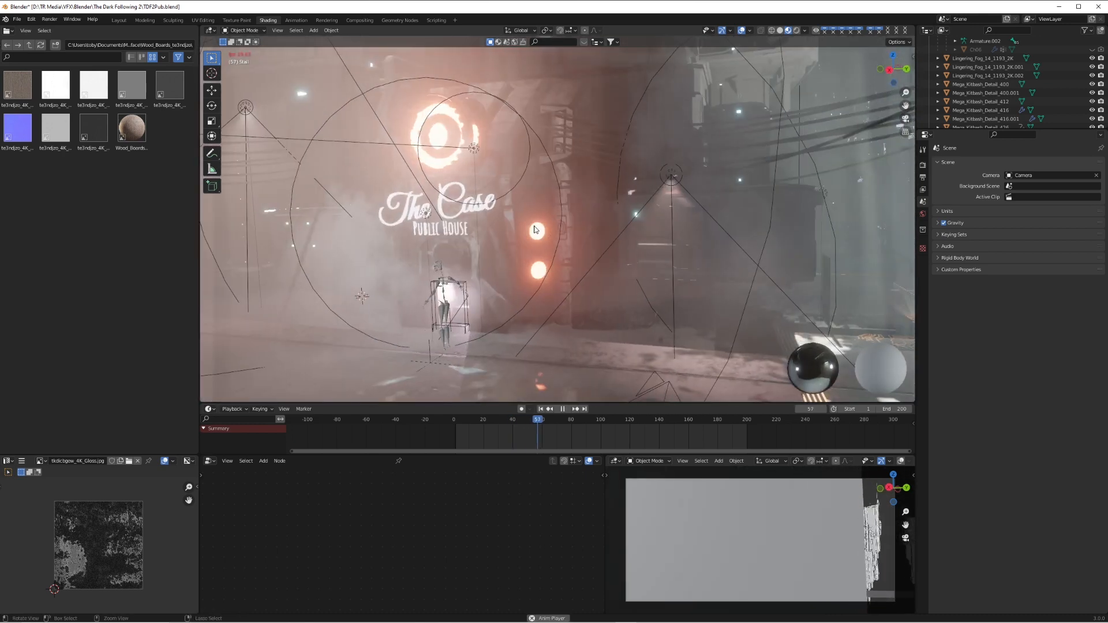
pyautogui.click(595, 419)
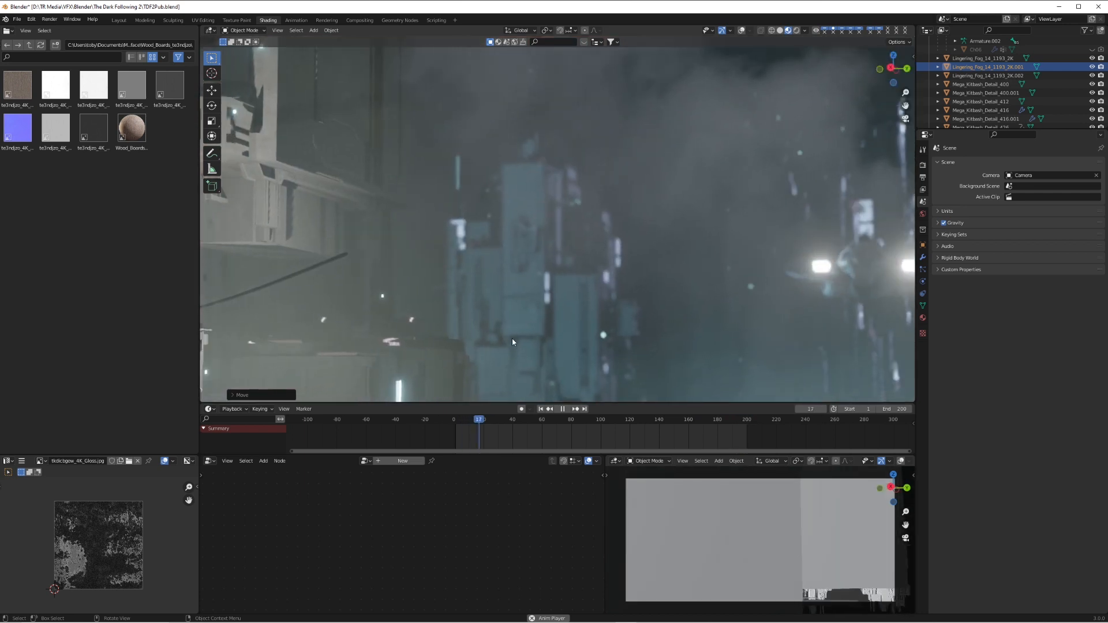
pyautogui.click(551, 419)
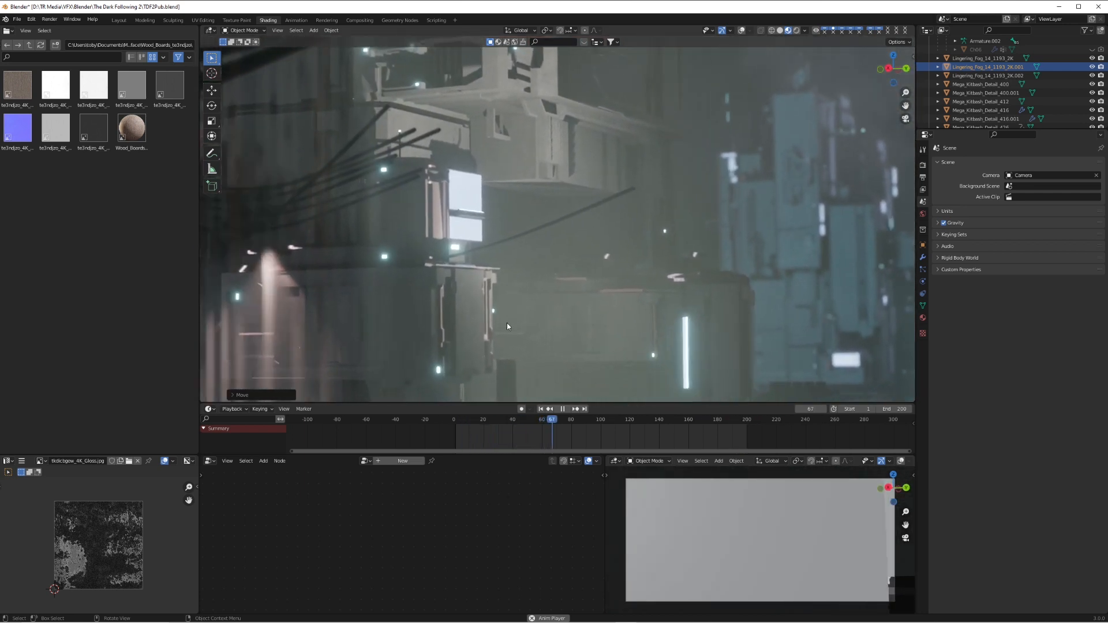
pyautogui.moveTo(550, 418); pyautogui.dragTo(624, 418)
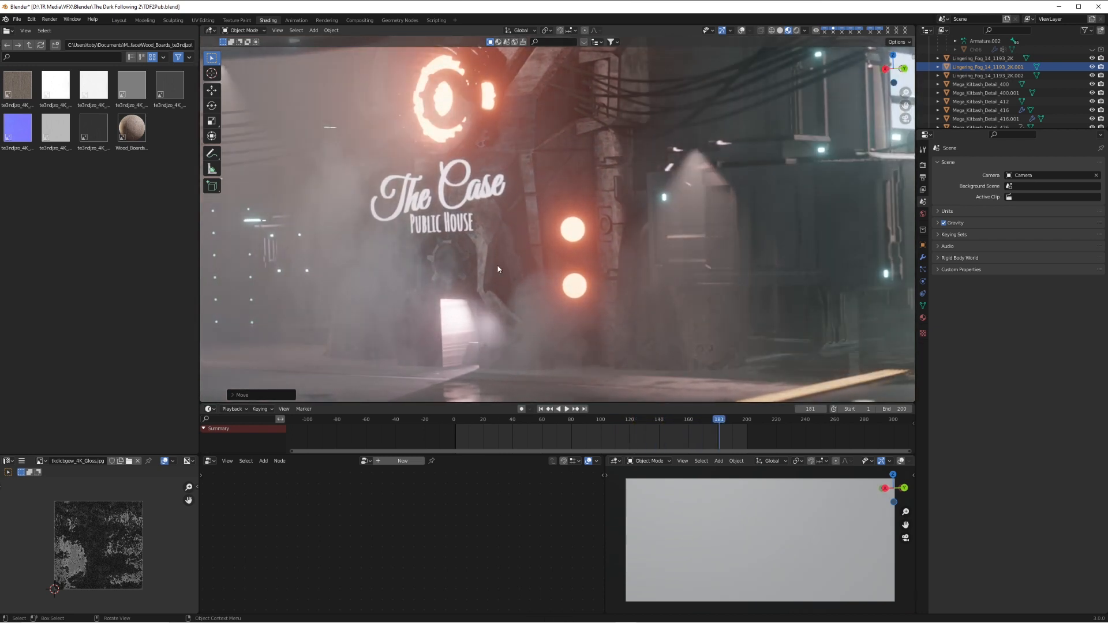
pyautogui.moveTo(498, 269); pyautogui.dragTo(539, 299)
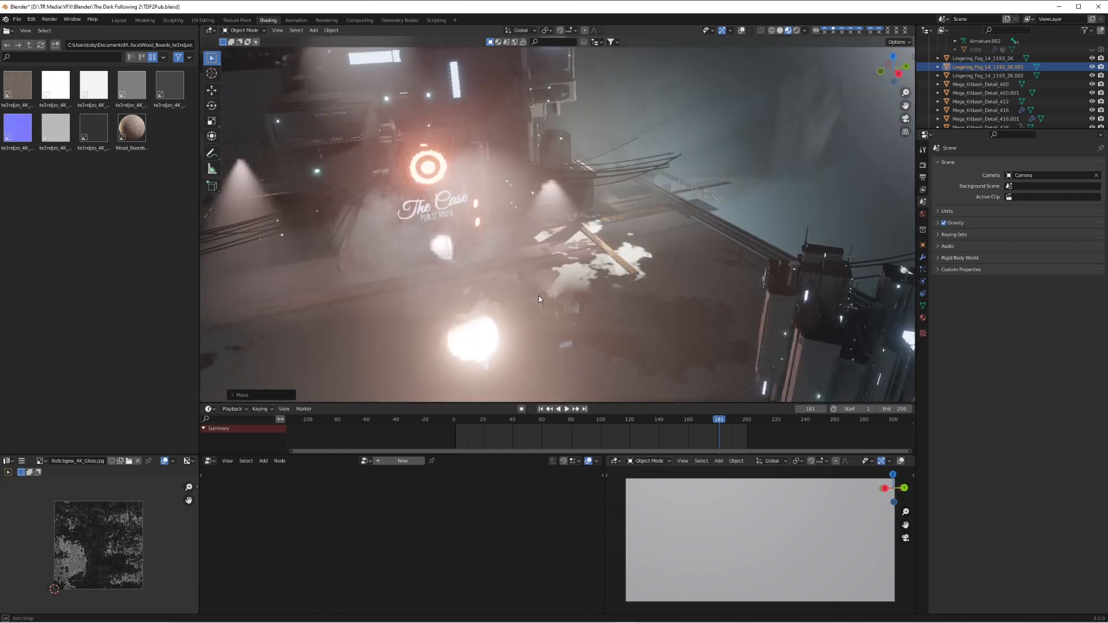